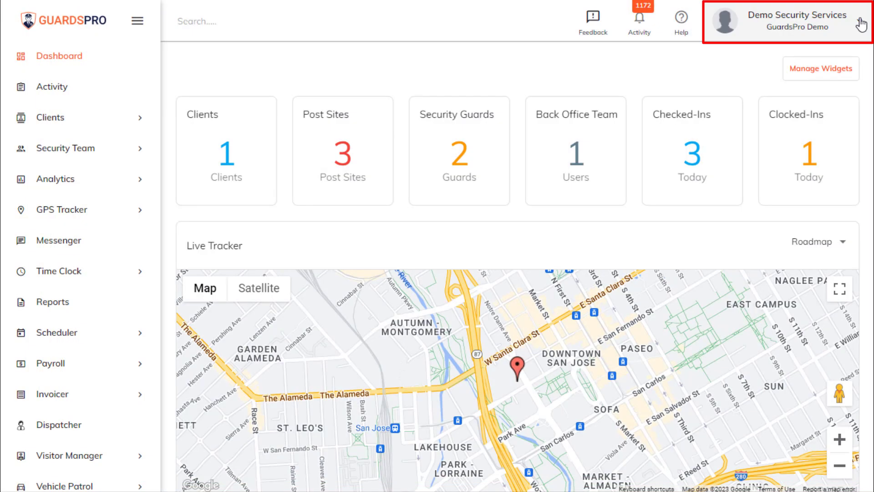
# Step: Open the company name menu to reach Company Settings and Global Guard Settings
pyautogui.click(797, 22)
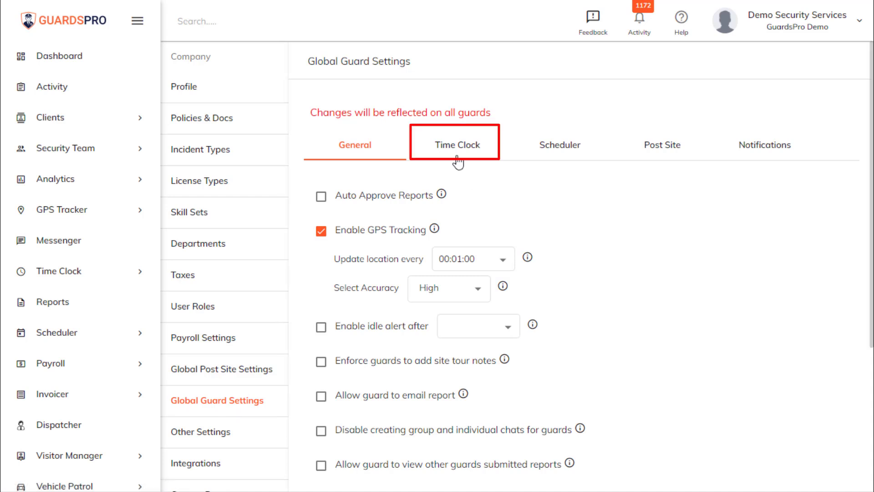
pyautogui.click(455, 145)
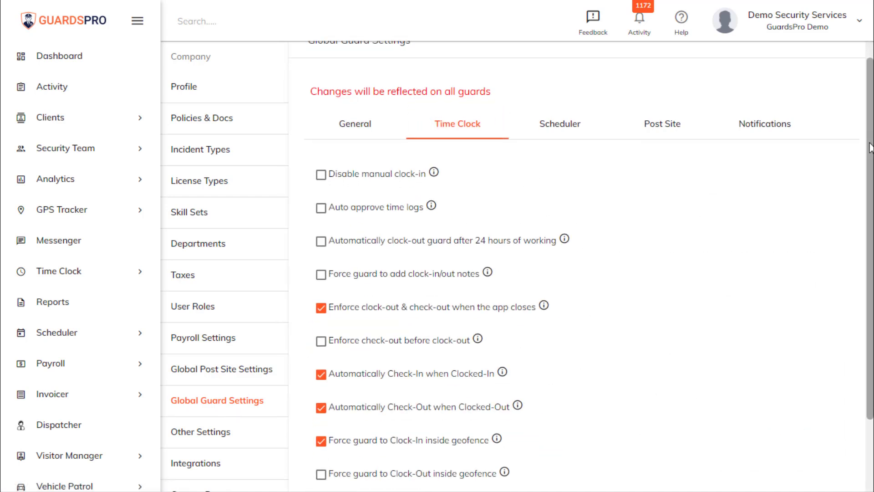
pyautogui.scroll(-3)
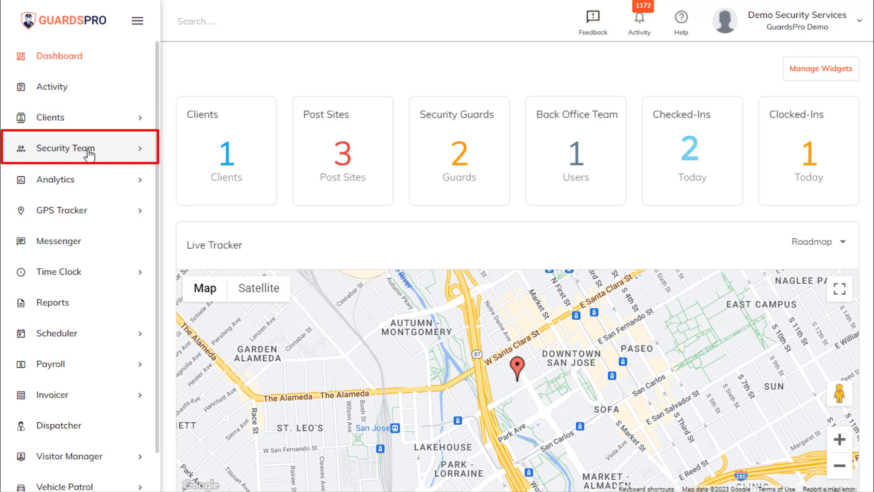
pyautogui.click(65, 148)
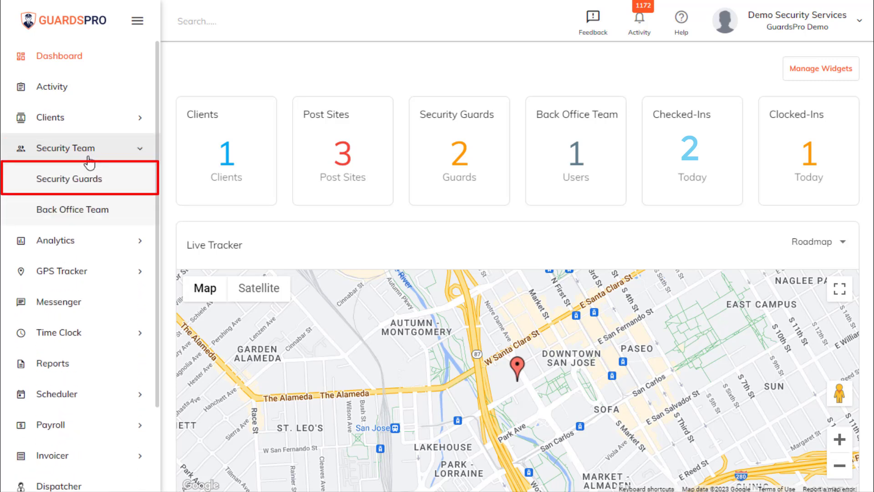
pyautogui.click(69, 179)
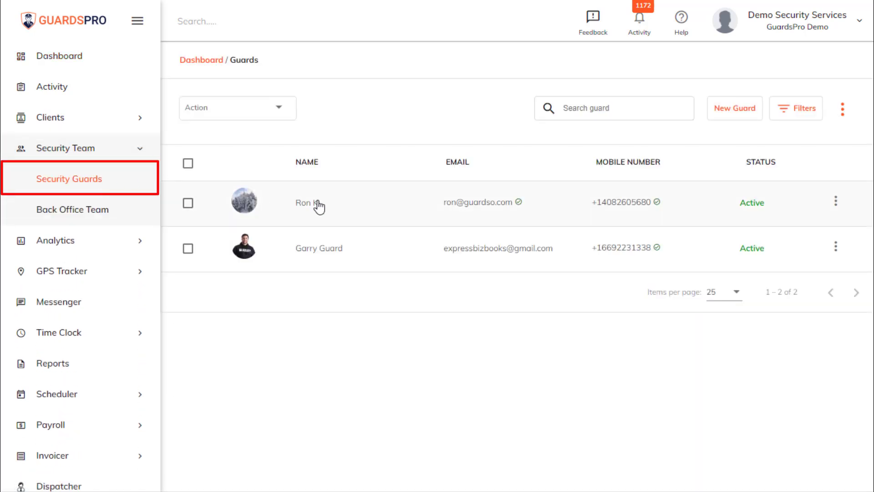
pyautogui.click(304, 202)
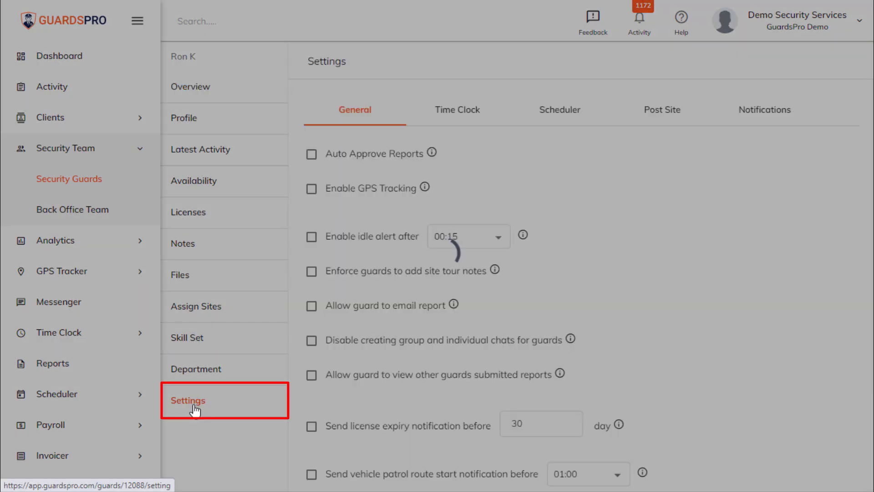
pyautogui.click(456, 110)
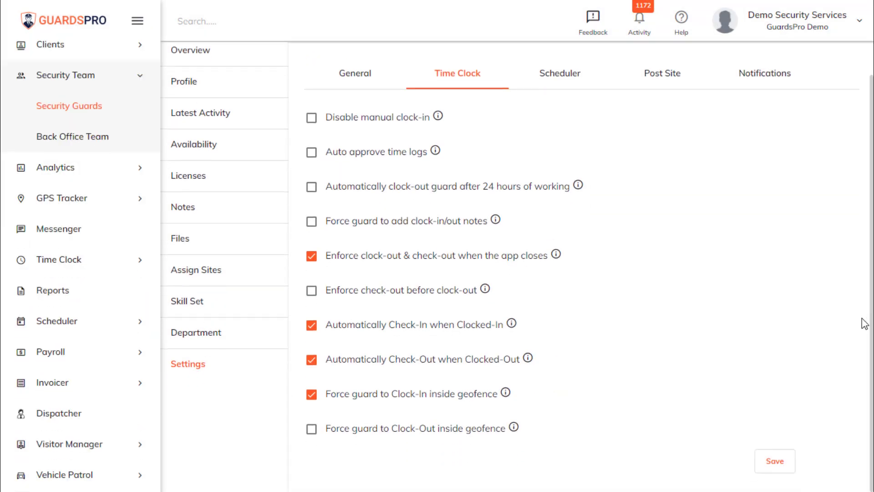
pyautogui.click(311, 428)
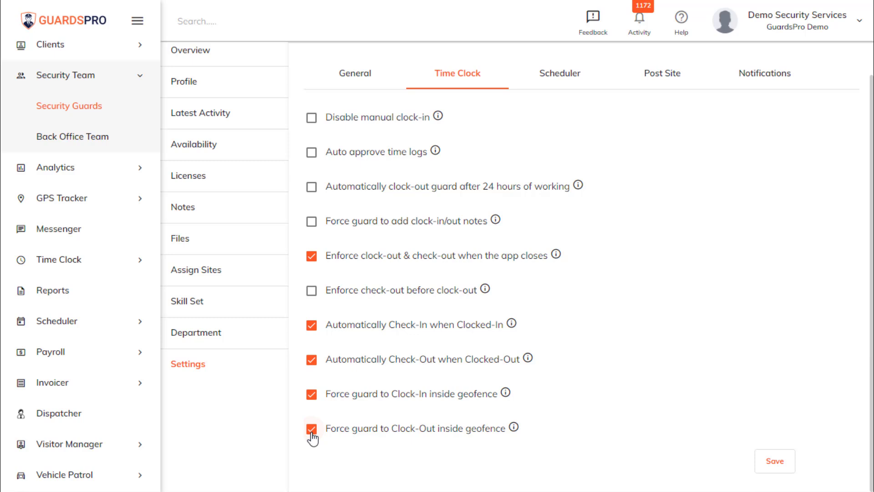